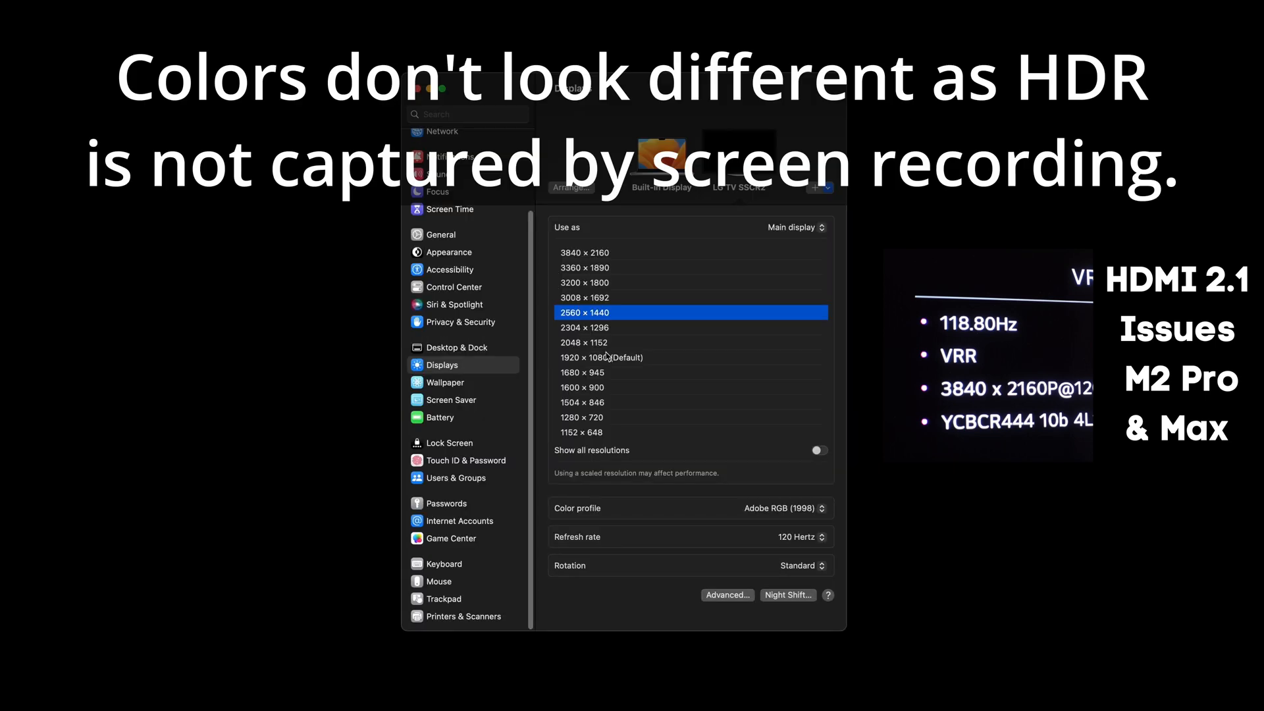
mouse_move(776, 554)
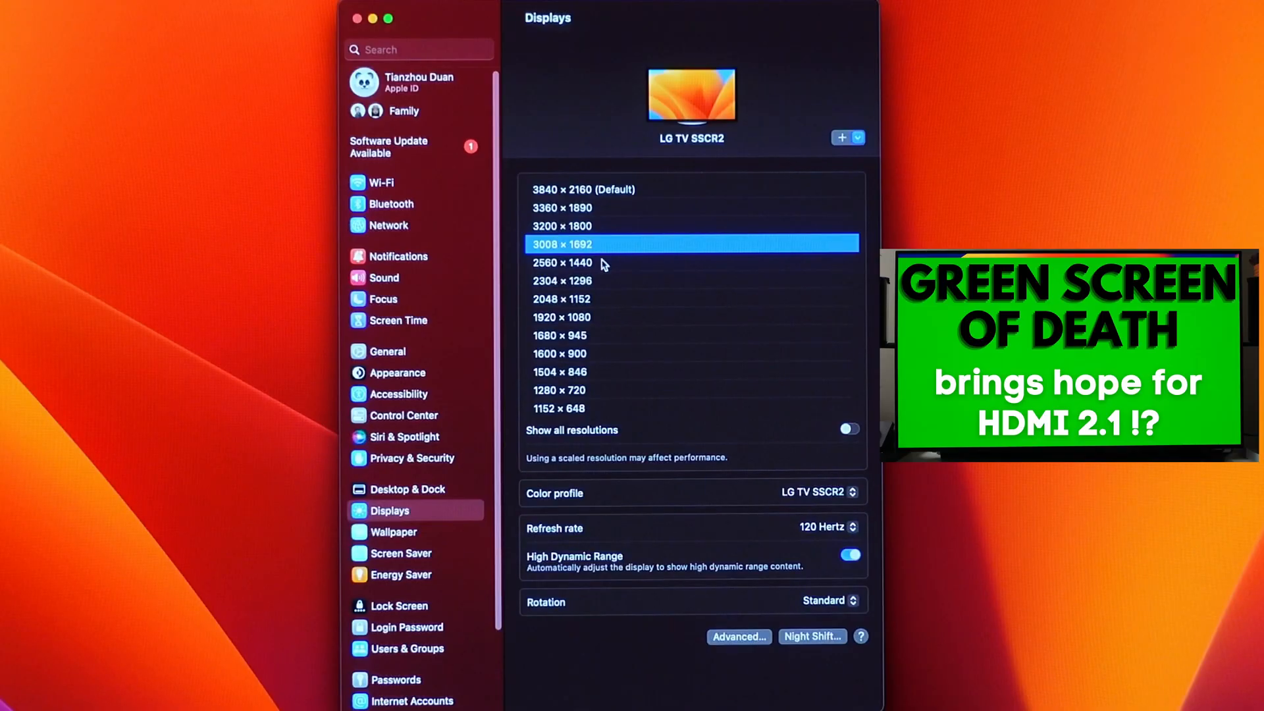
- Choose the 3200 × 1800 scaled resolution for the LG TV
left_click(562, 225)
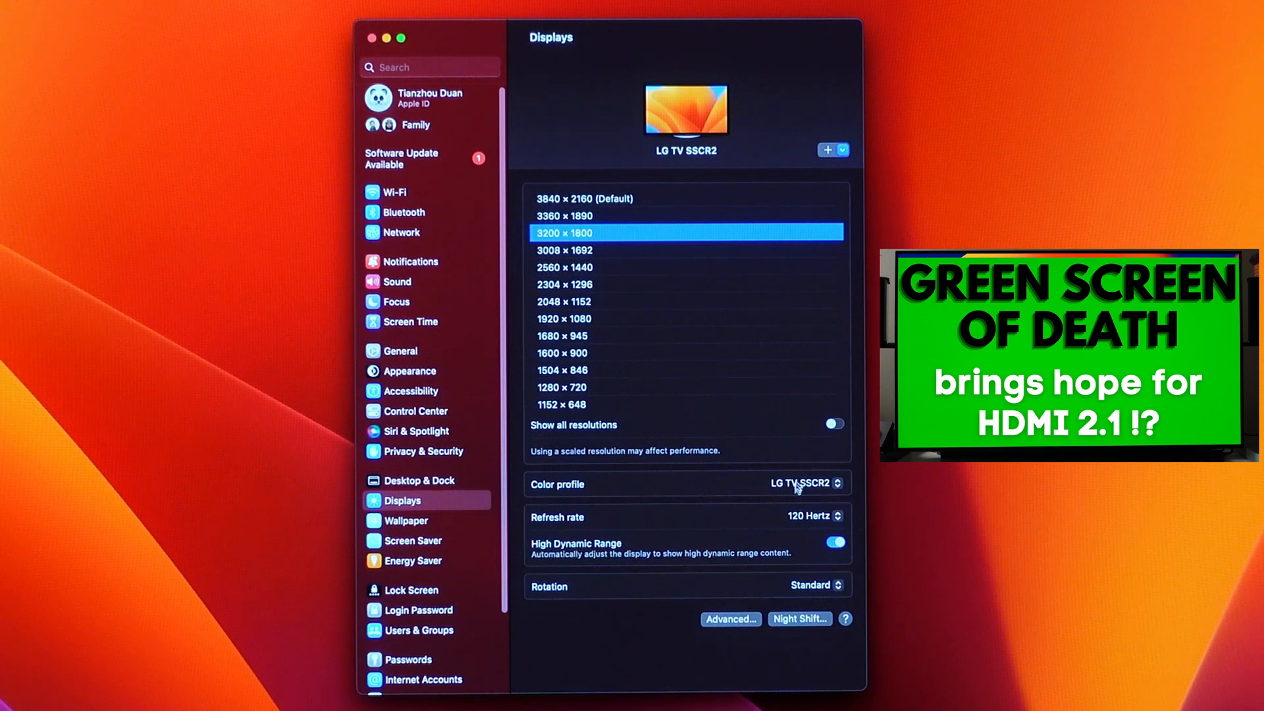
mouse_move(633, 259)
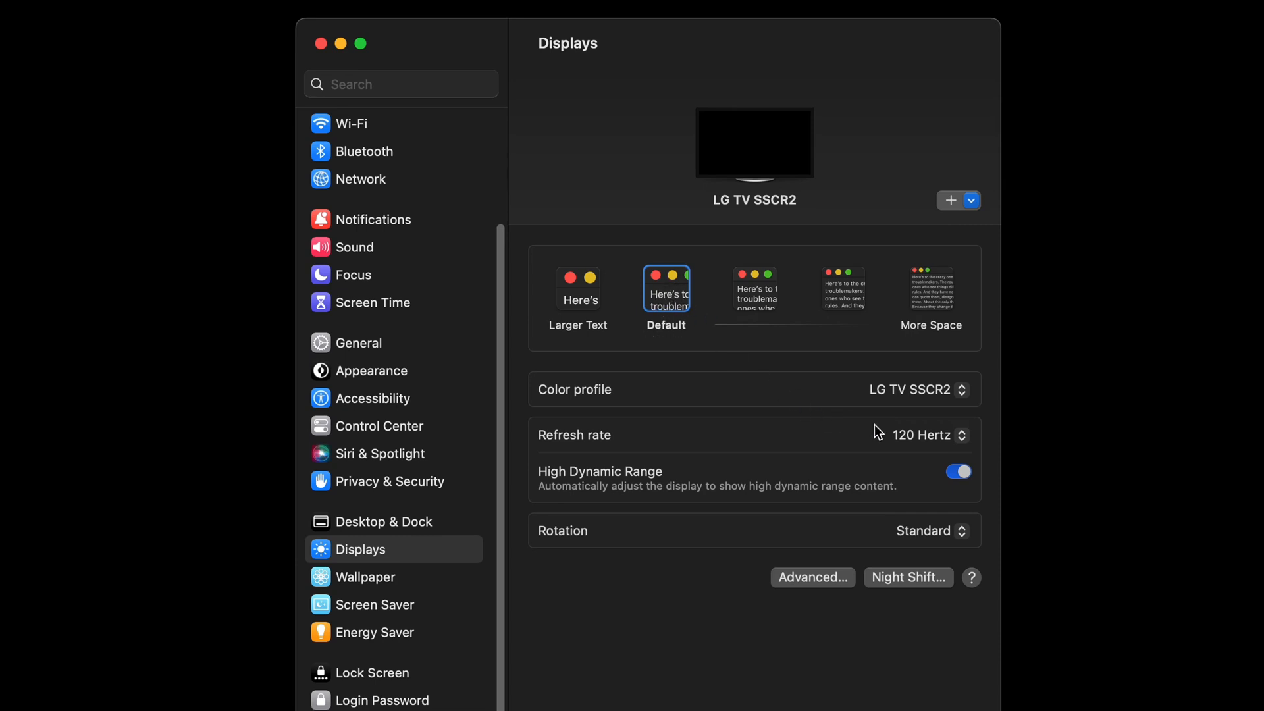
mouse_move(983, 467)
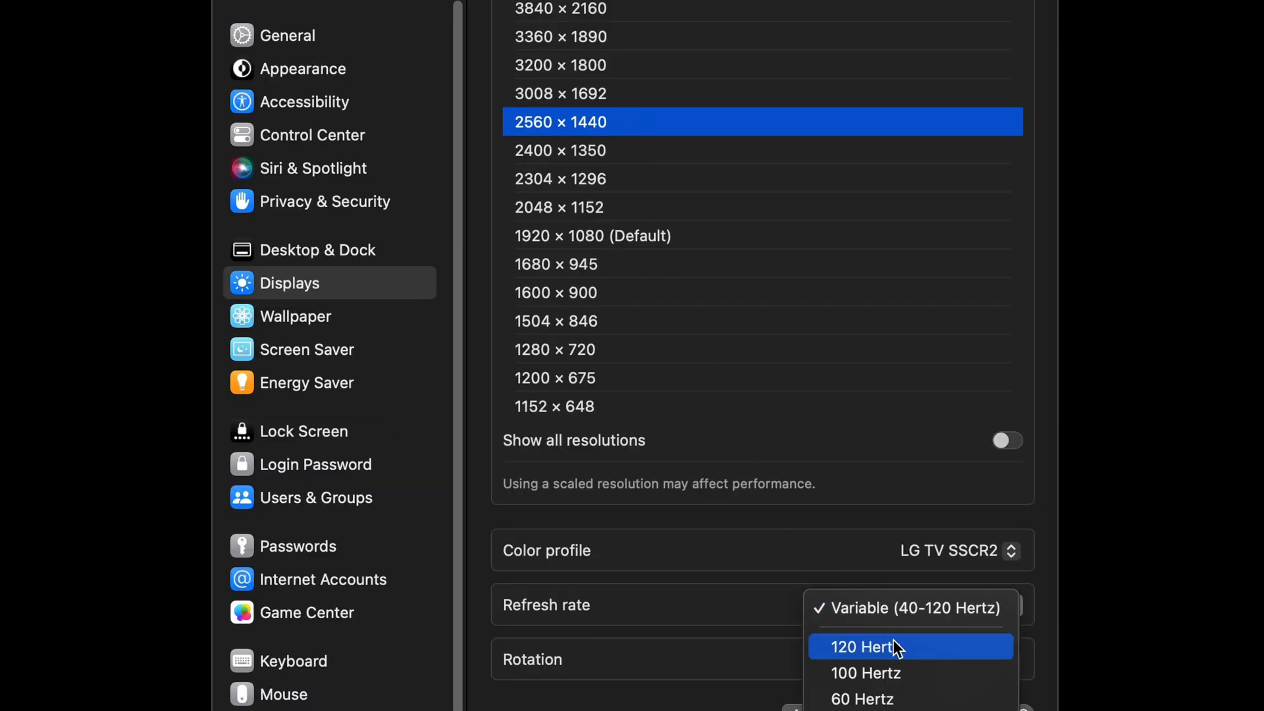
- Try a fixed refresh rate, then reopen the refresh rate choices
left_click(865, 673)
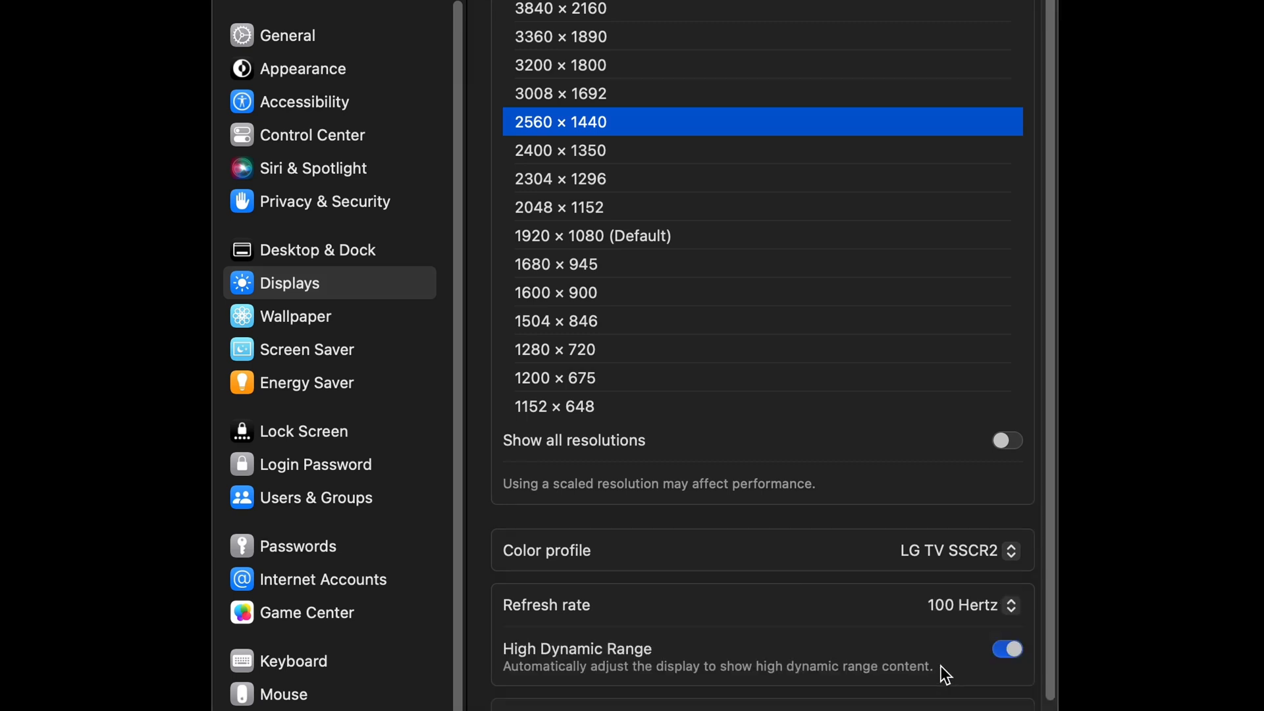
left_click(972, 606)
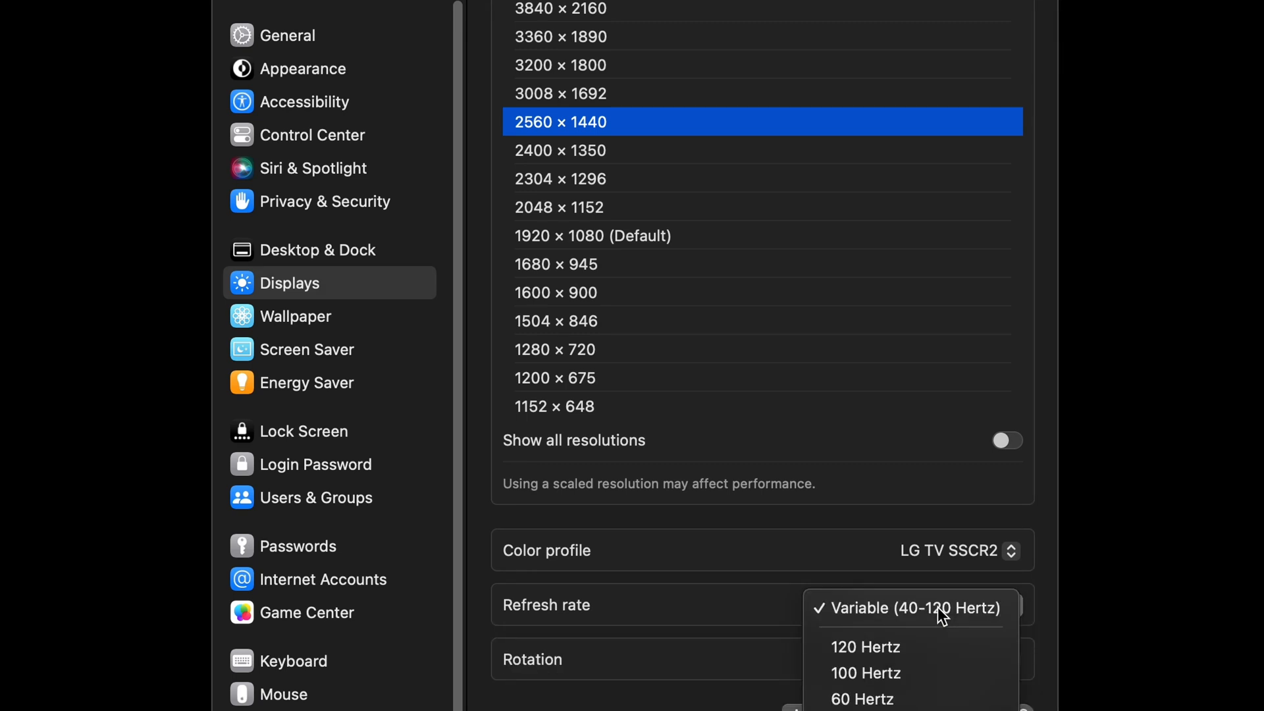
mouse_move(909, 673)
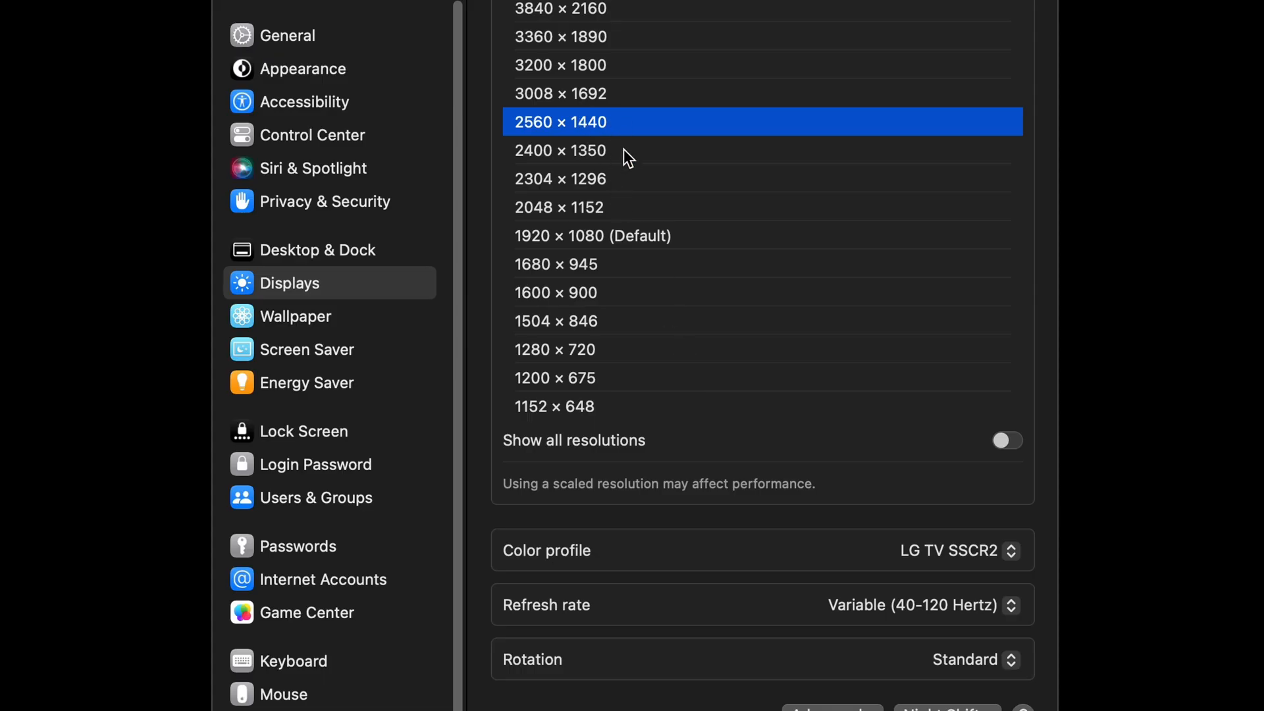
- Set the TV's refresh rate to a fixed 100 Hertz
left_click(913, 605)
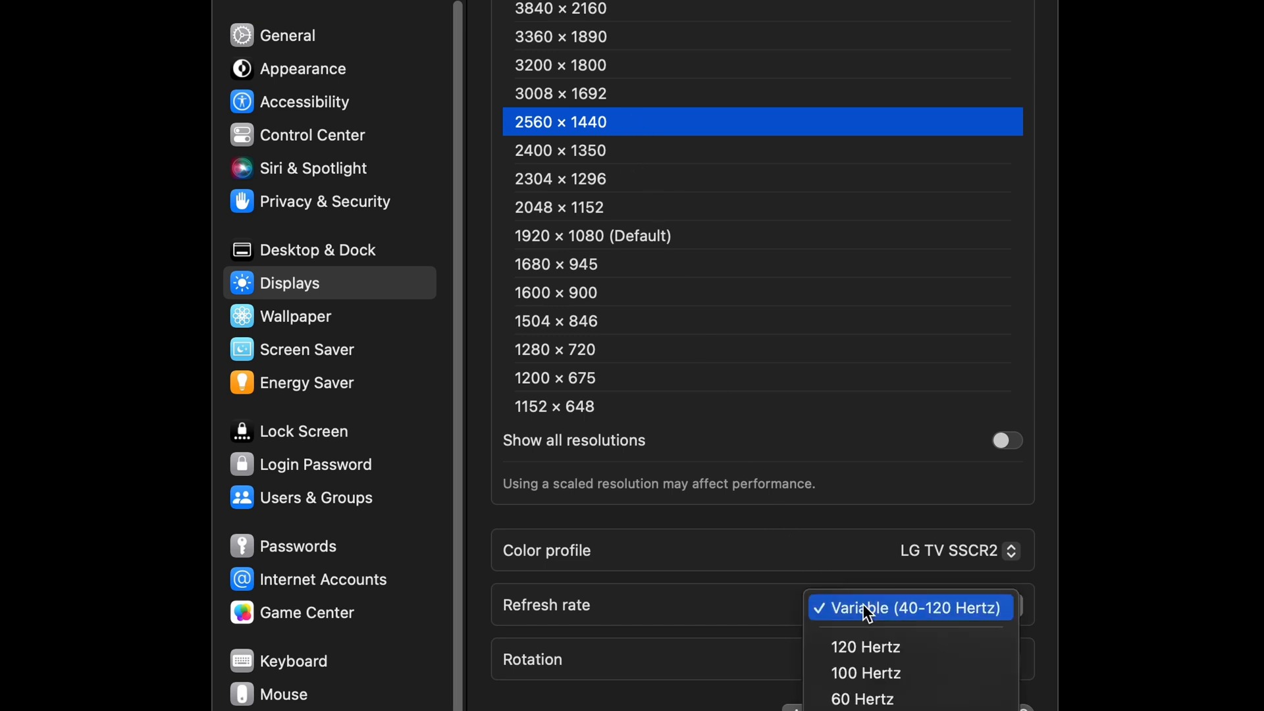
mouse_move(912, 673)
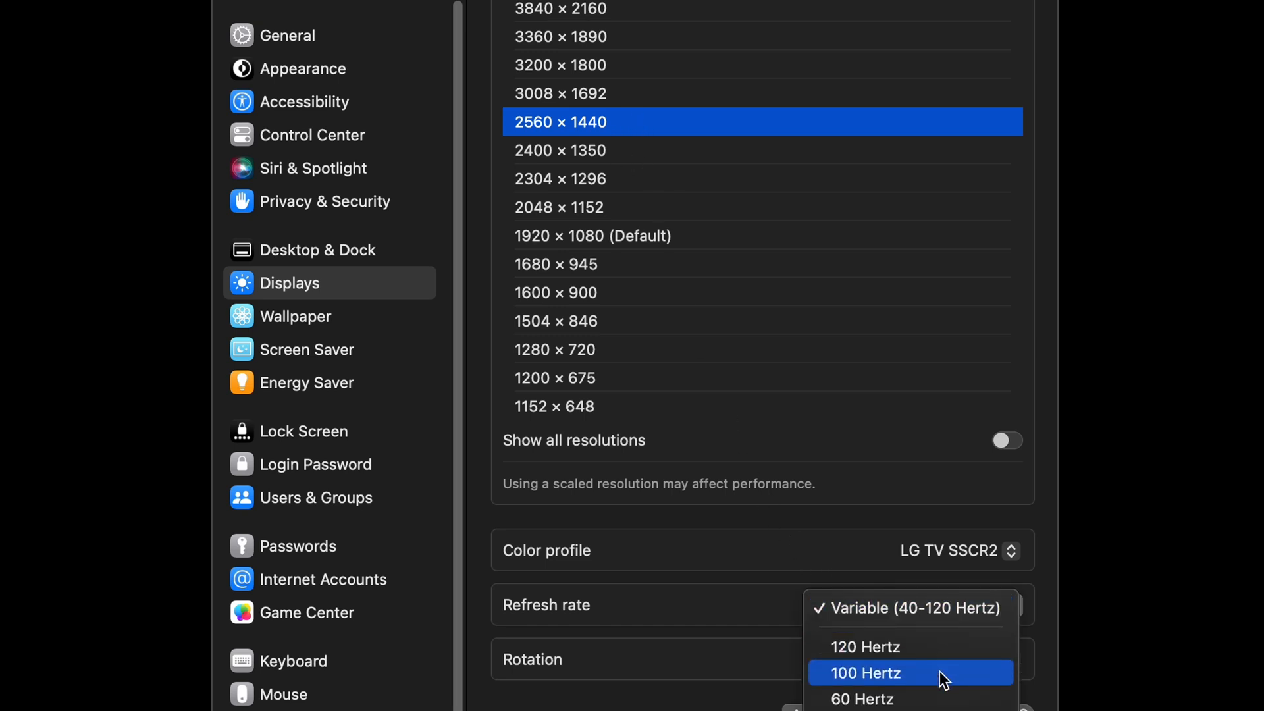
left_click(865, 673)
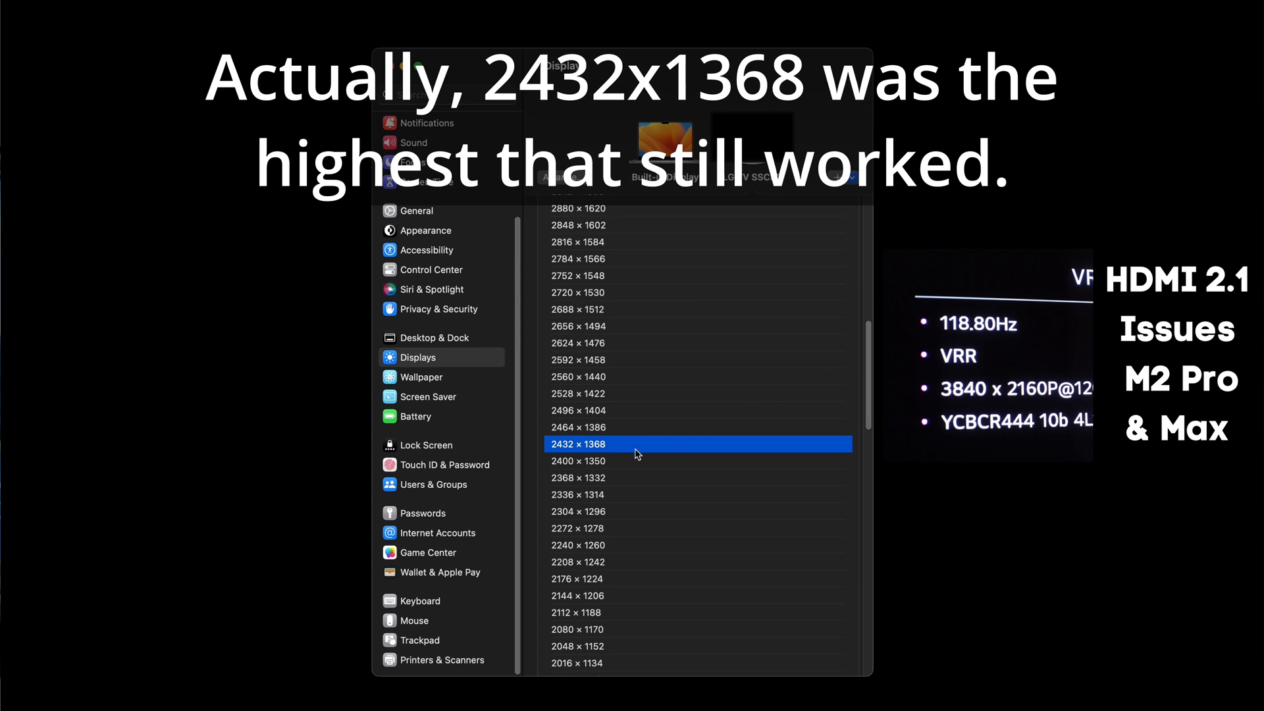
mouse_move(613, 466)
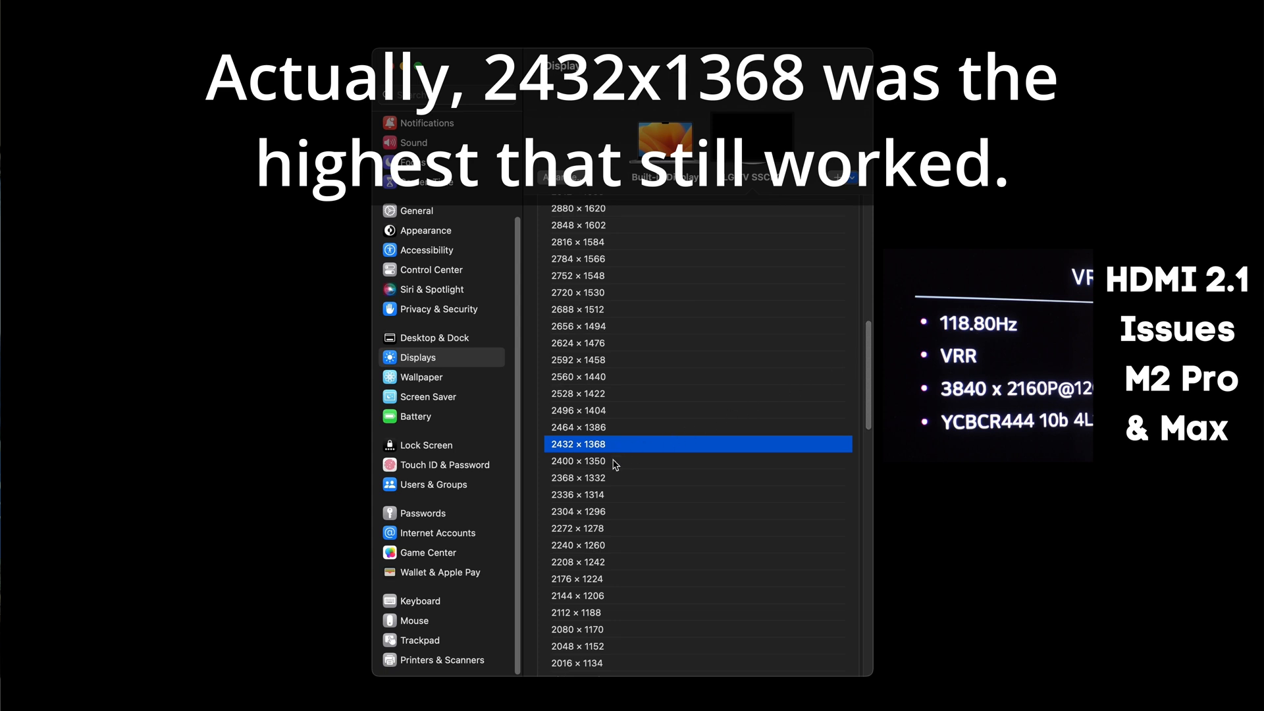